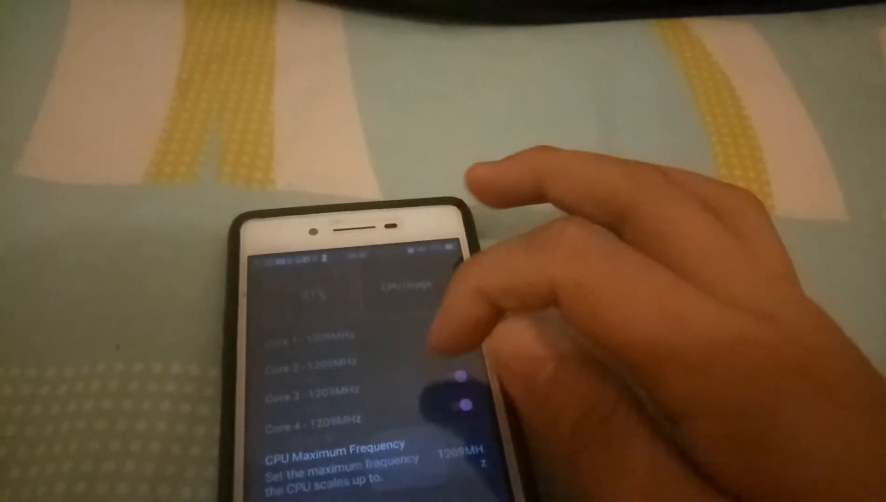
{"action": "scroll", "scroll_direction": "down", "scroll_amount": 3}
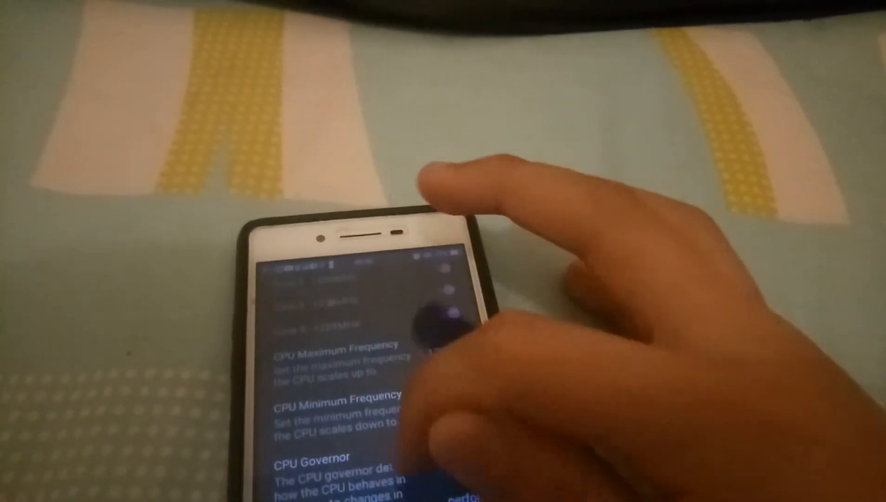